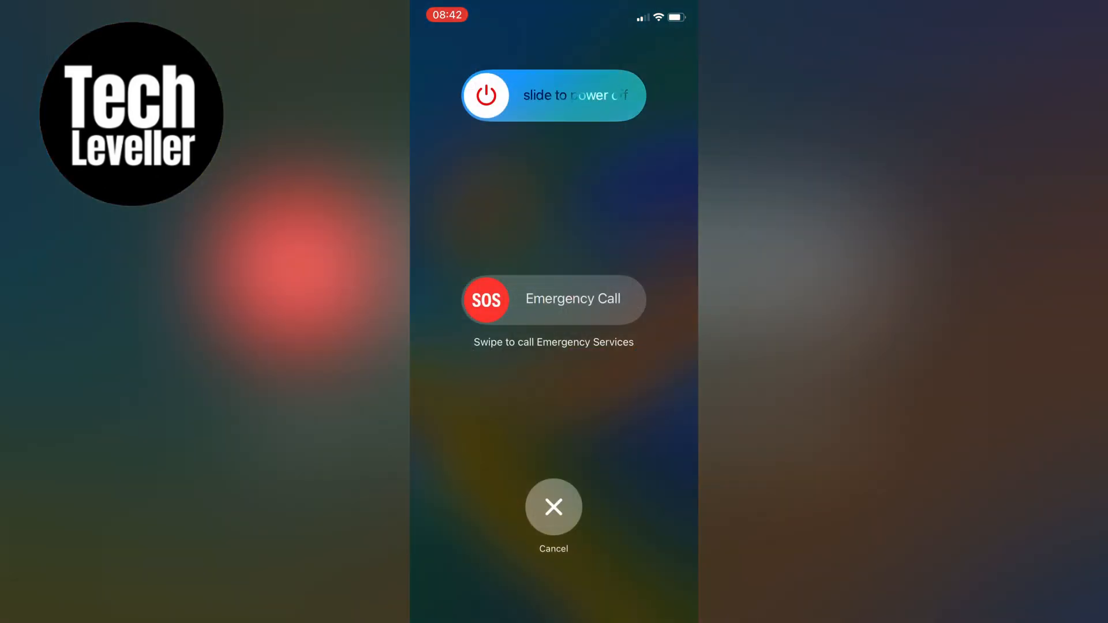
Power off the iPhone, then unlock it to the home screen after restart.
click(554, 506)
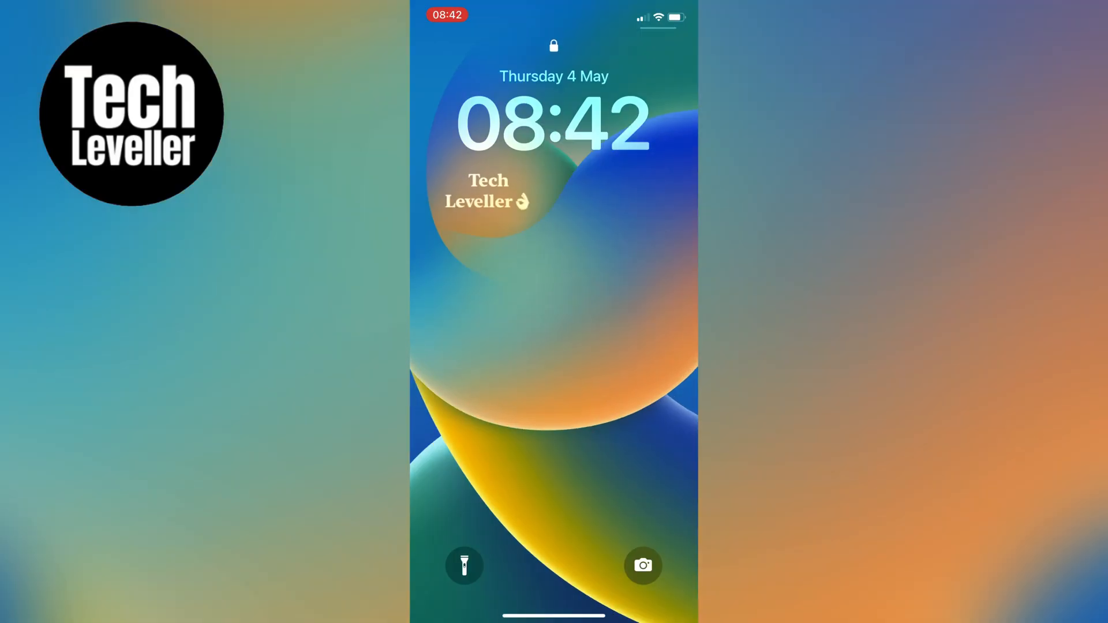
scroll(up, 3)
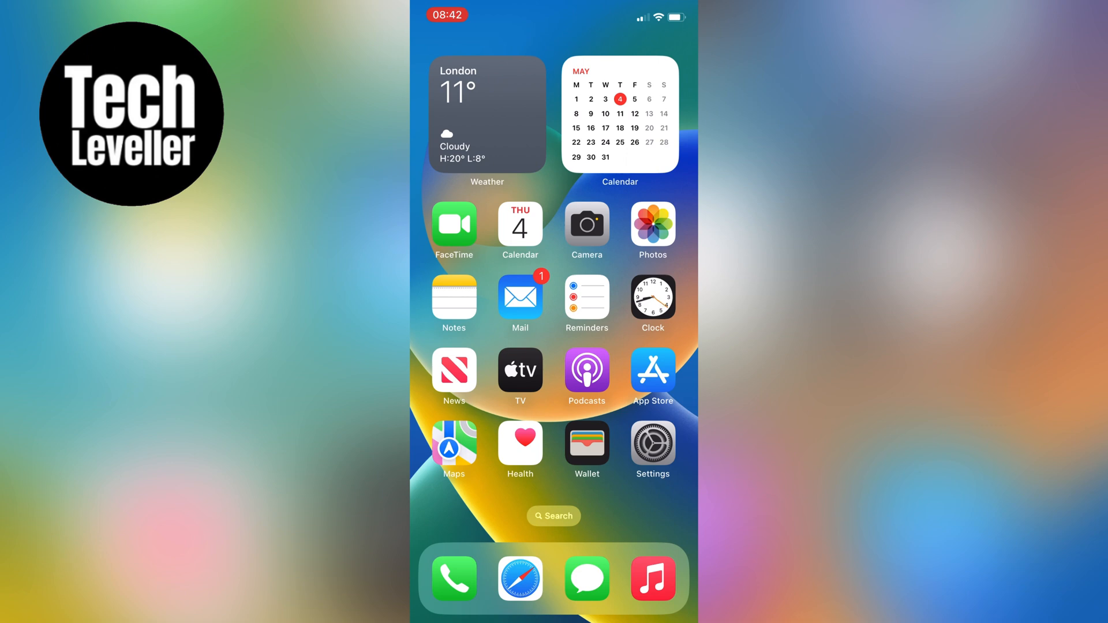
Scroll through iOS Settings to Privacy & Security to check WhatsApp's microphone access.
click(652, 449)
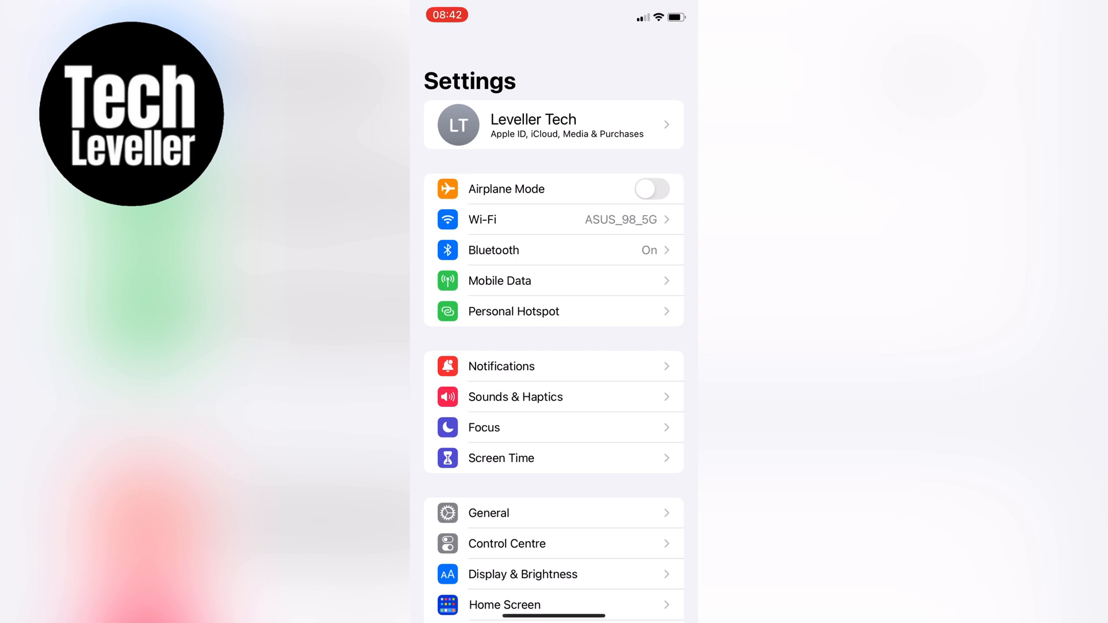
scroll(up, 3)
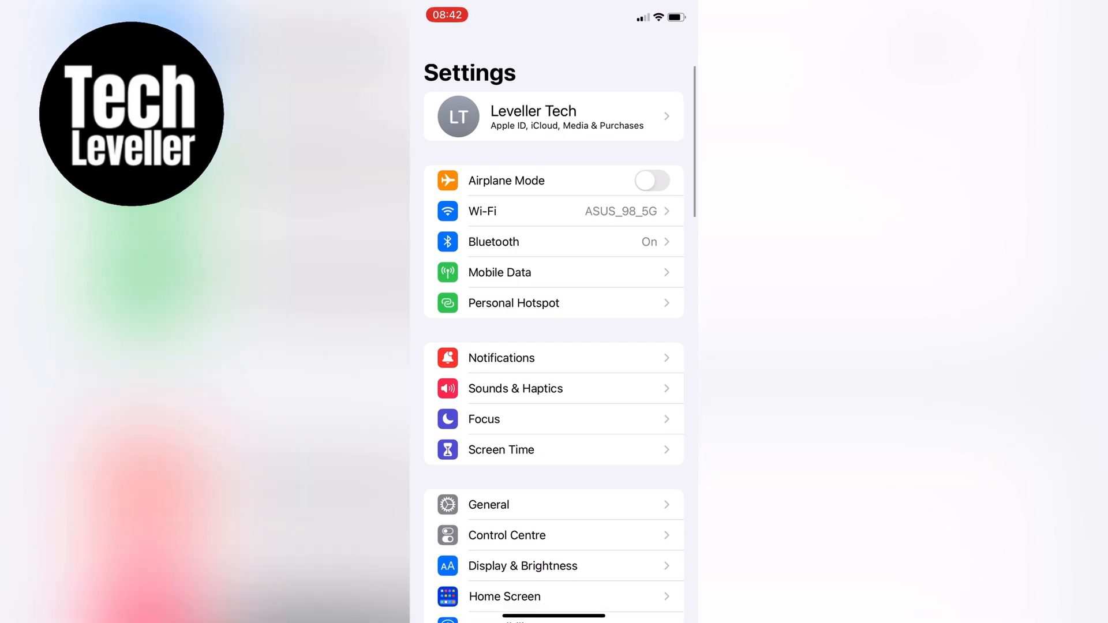
scroll(down, 3)
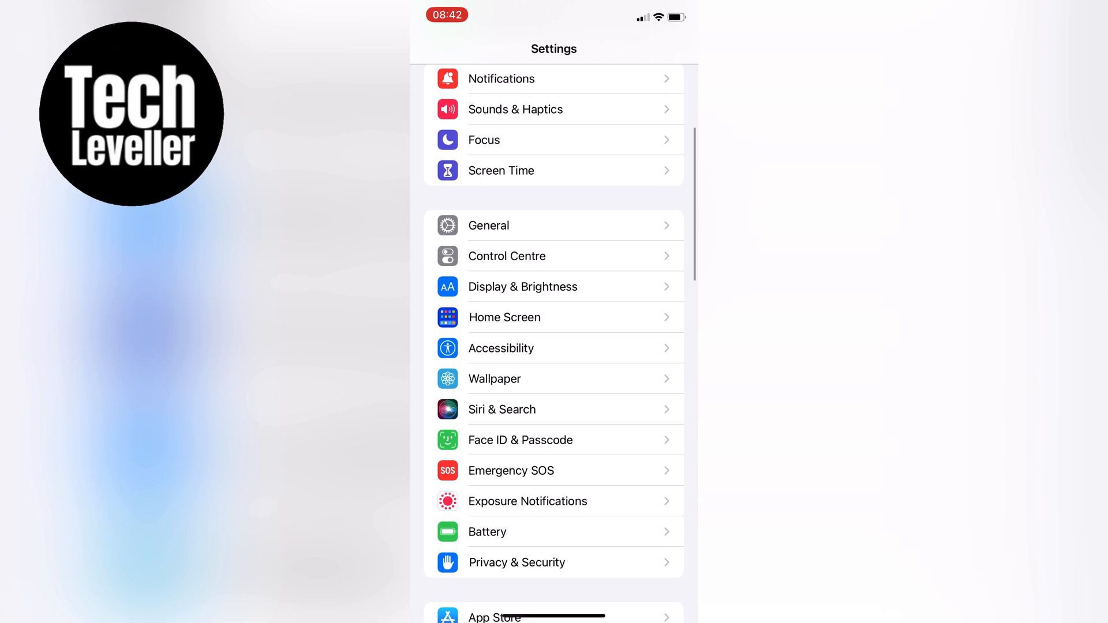
click(516, 563)
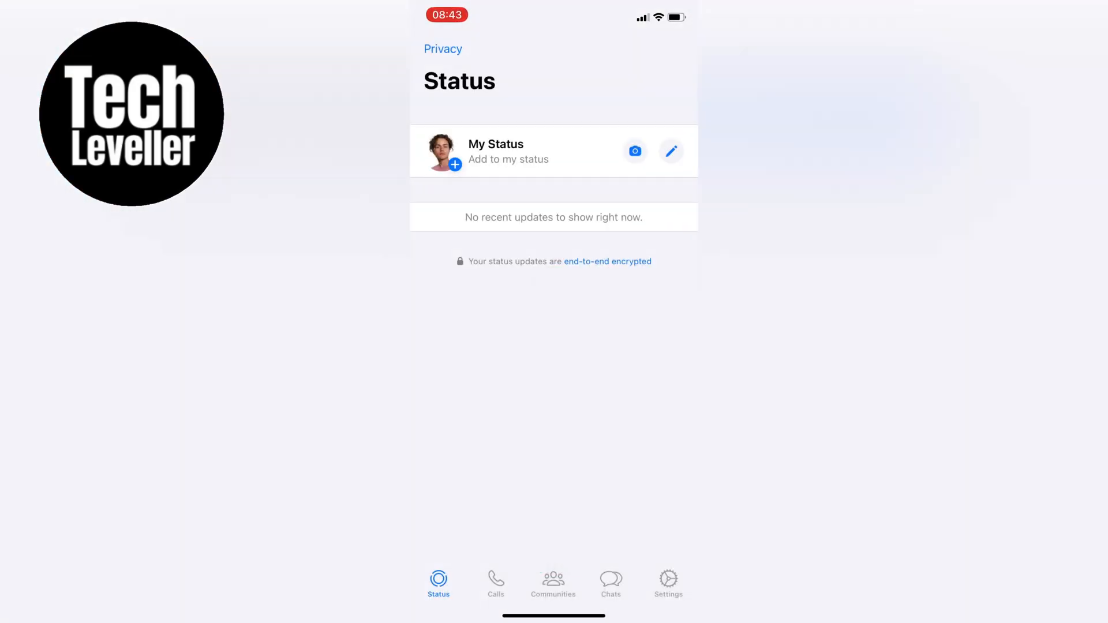
Compose a new status from My Status and hold the microphone to record a voice note.
click(671, 151)
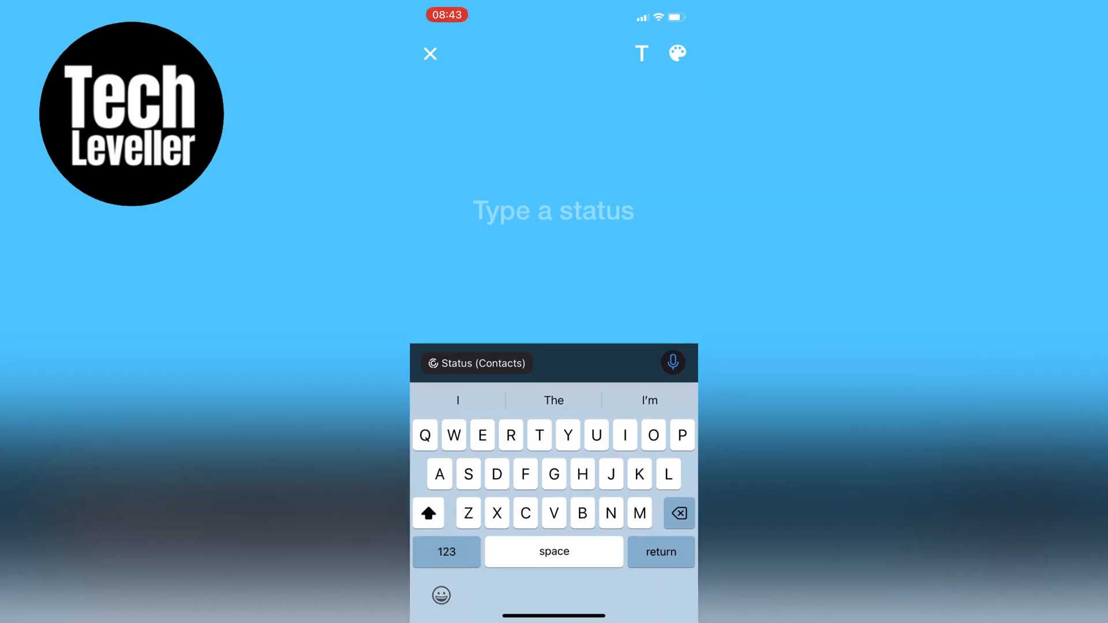
click(672, 363)
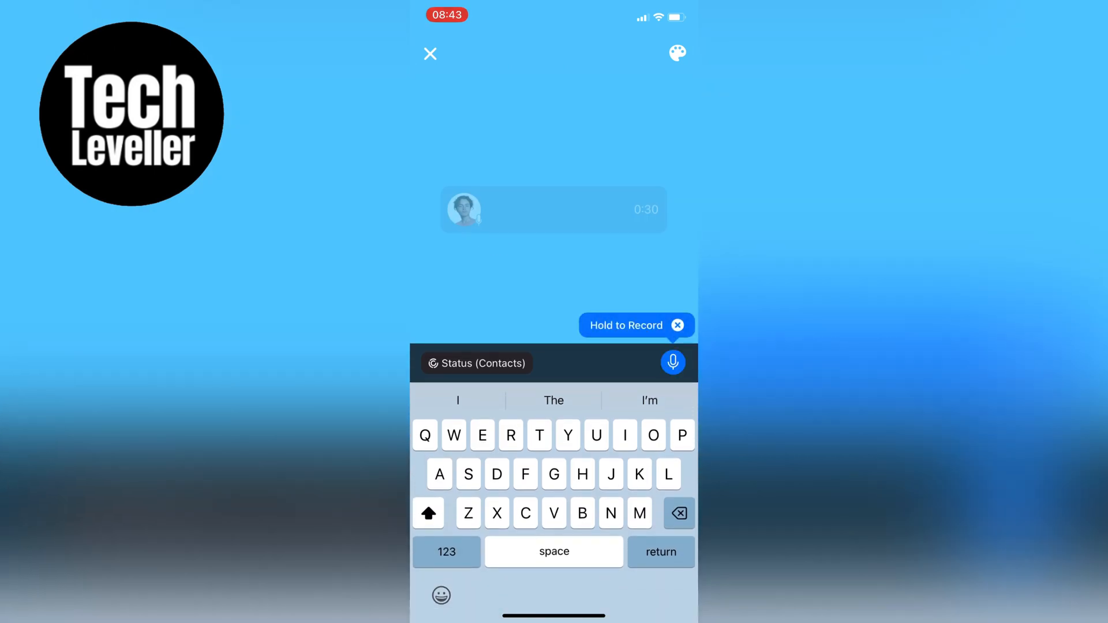
click(672, 363)
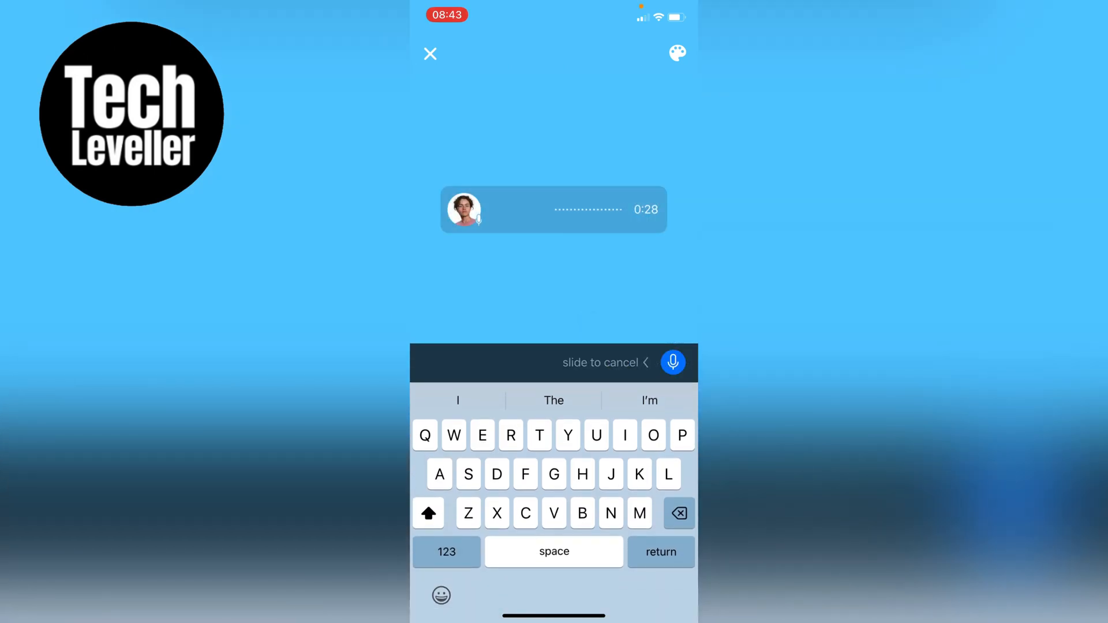